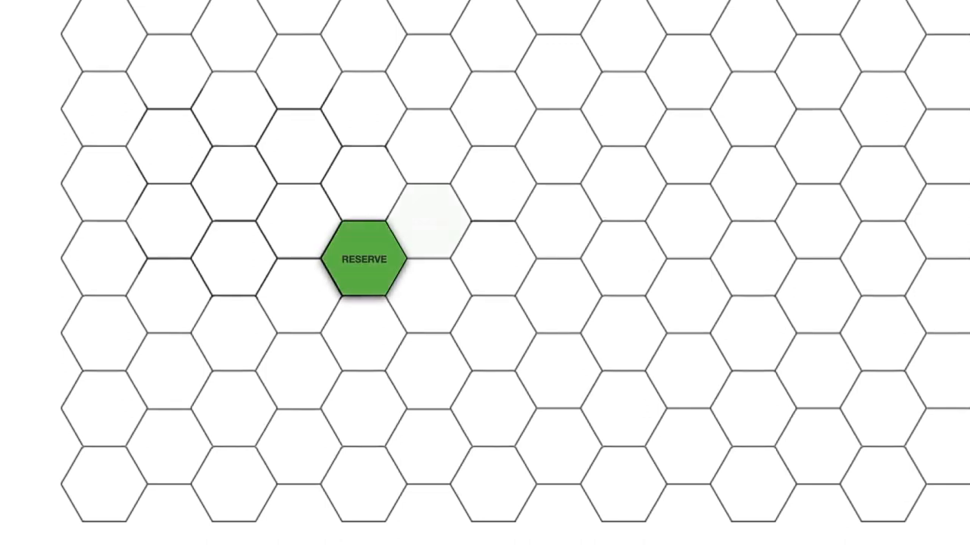
Reveal the green CONFIRM hexagon on the grid, up and right of RESERVE
left_click(364, 257)
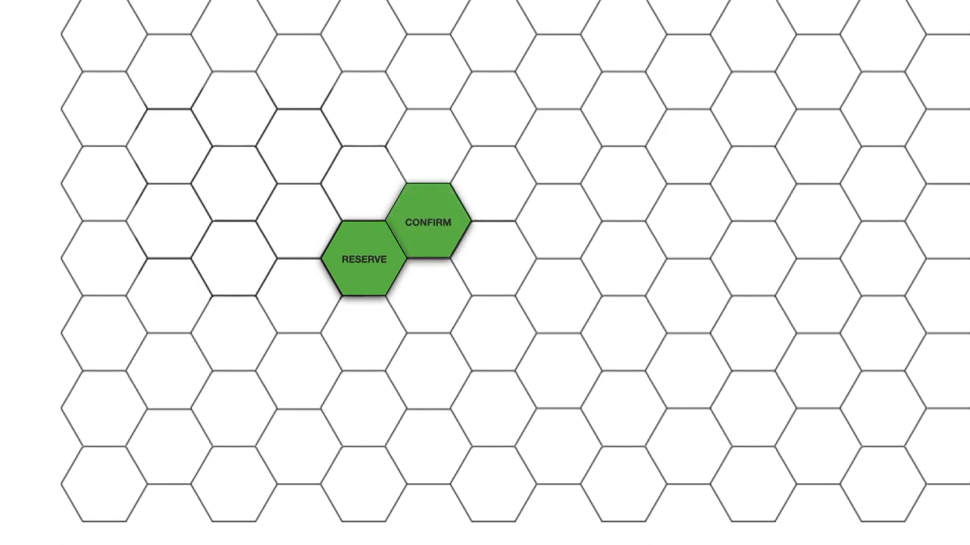